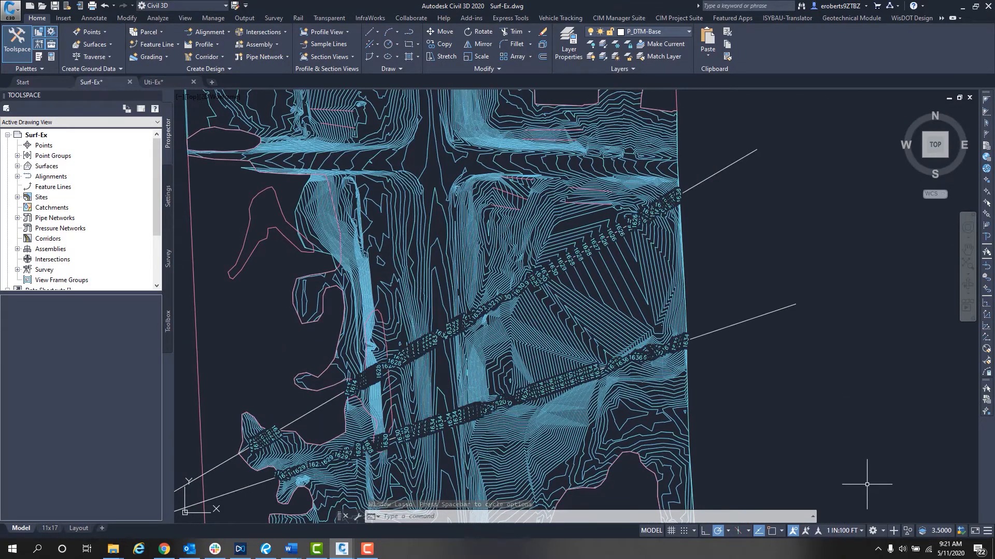
Show the status-bar annotation scale list, currently at 1 IN:100 FT
click(841, 531)
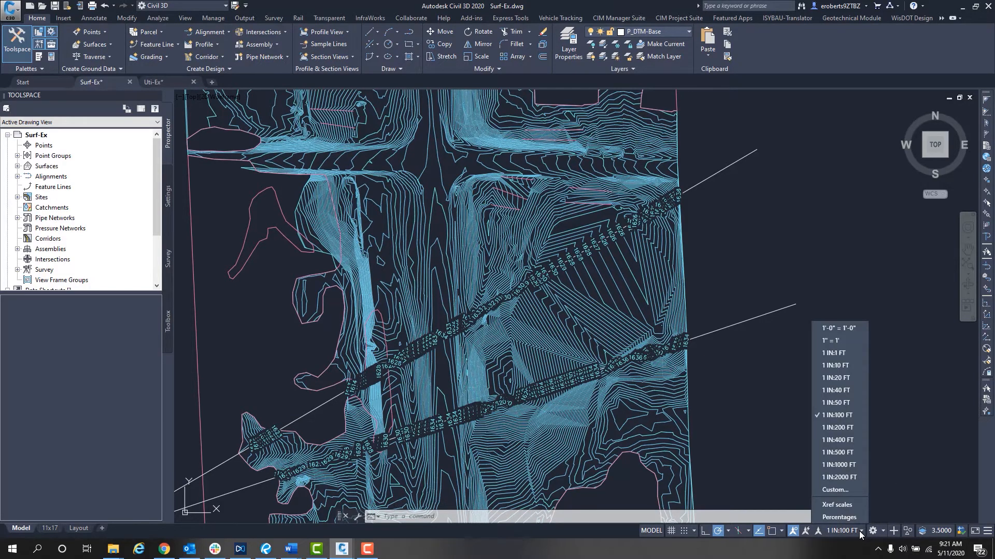
mouse_move(837, 490)
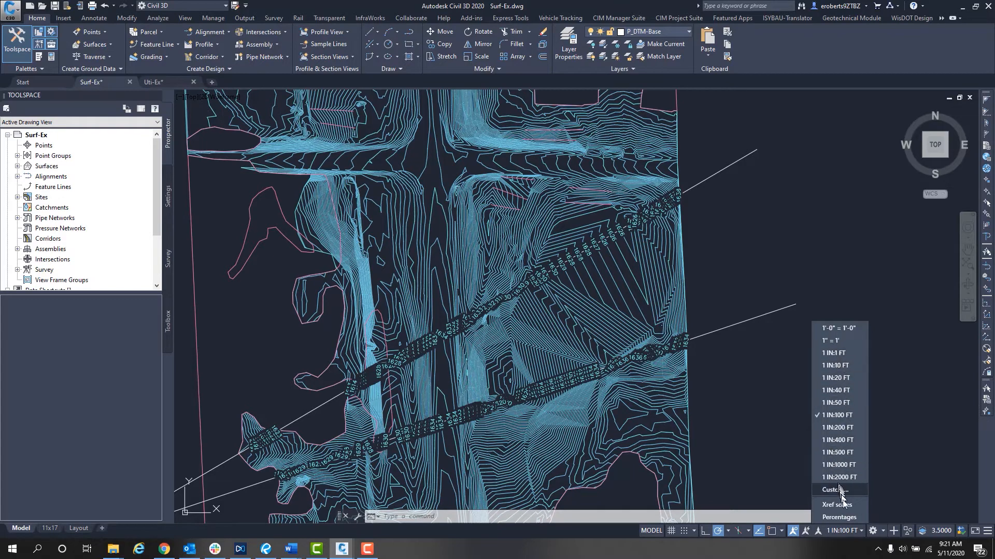
mouse_move(844, 360)
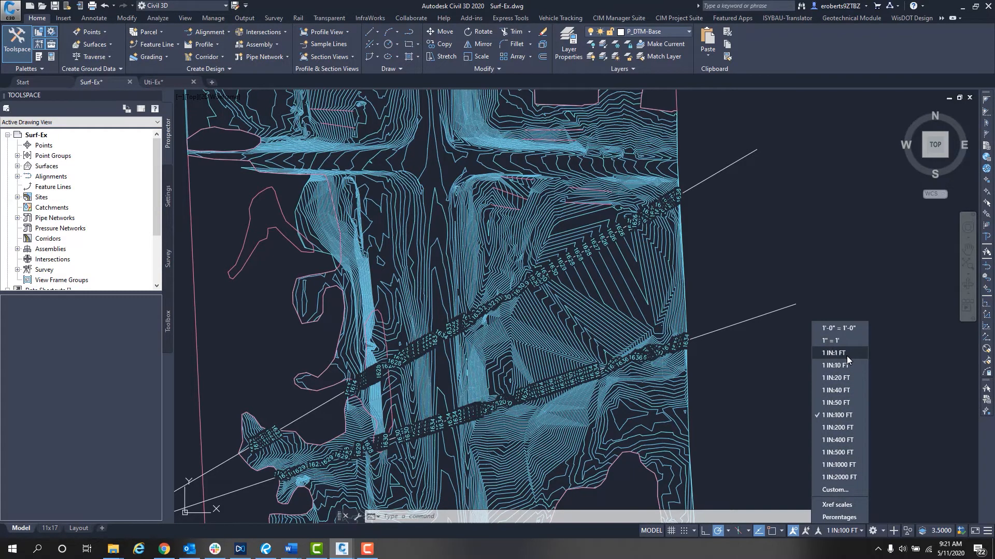
mouse_move(860, 359)
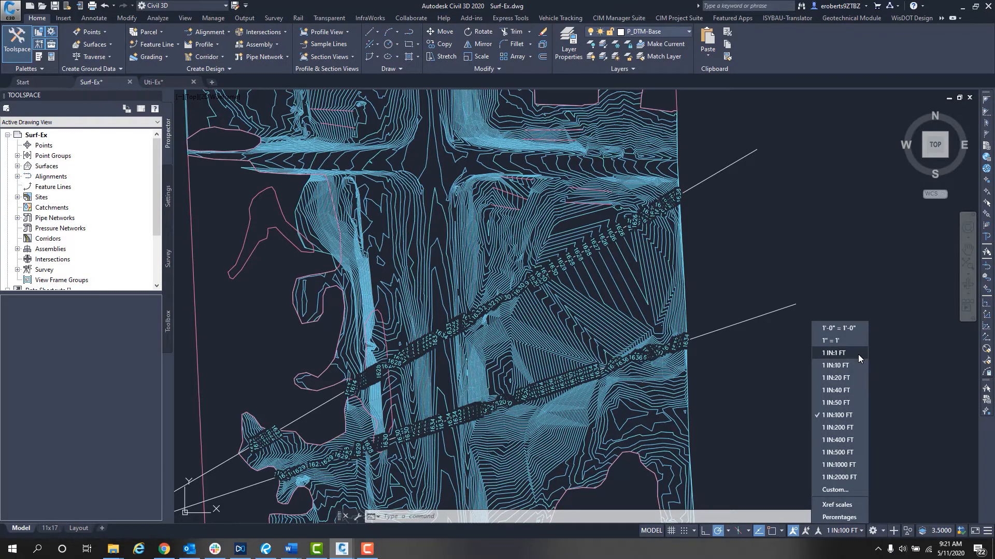
mouse_move(836, 378)
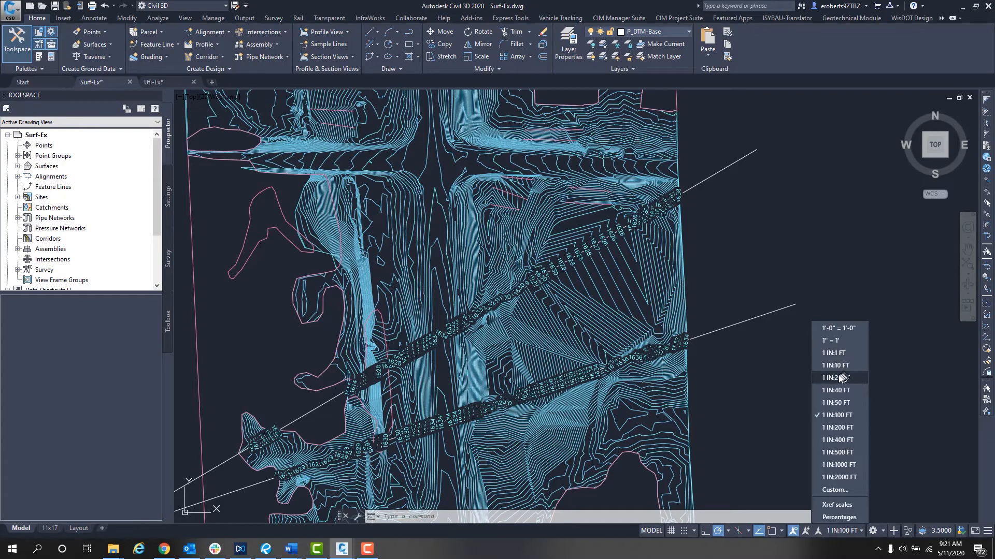
Set the annotation scale to 1 IN:20 FT so the contour labels regenerate smaller
click(834, 378)
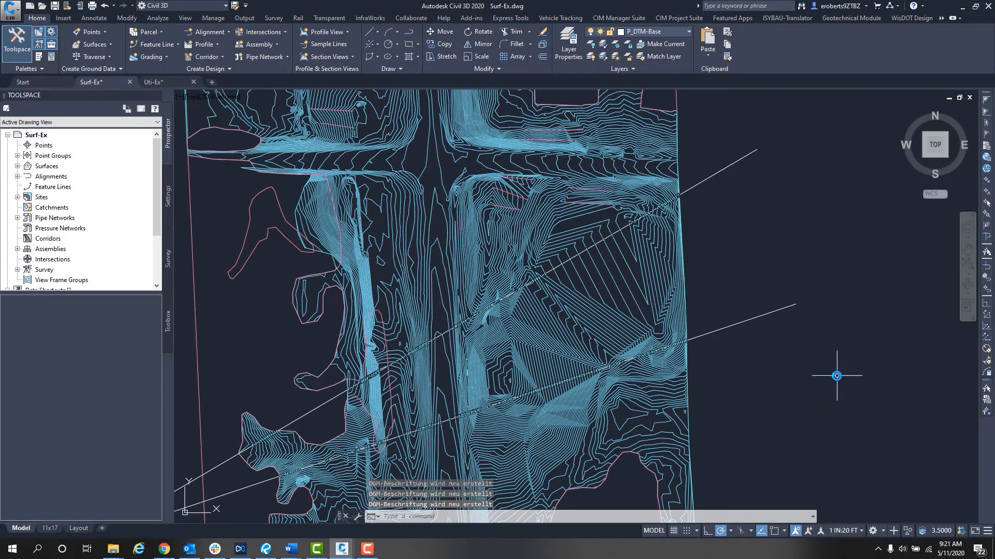
mouse_move(685, 348)
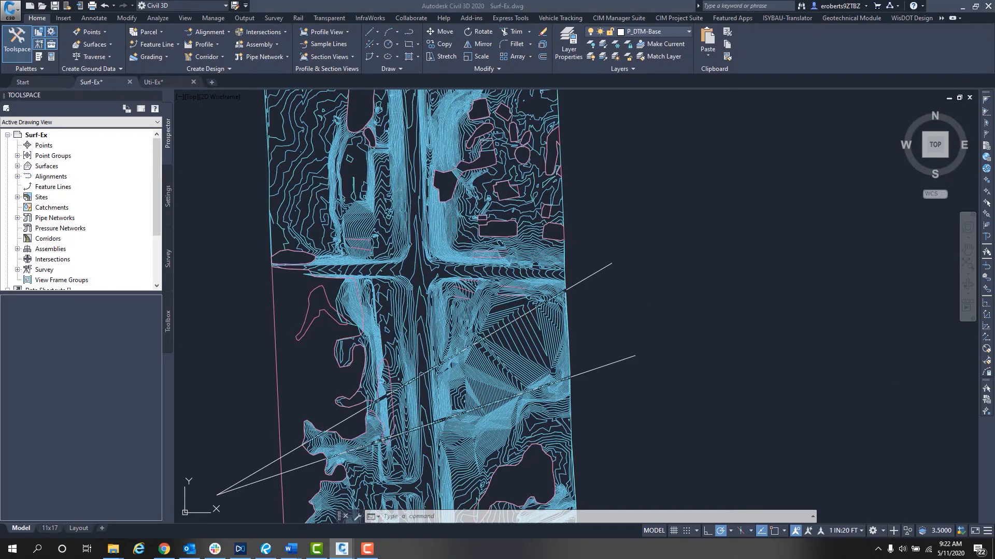
mouse_move(641, 328)
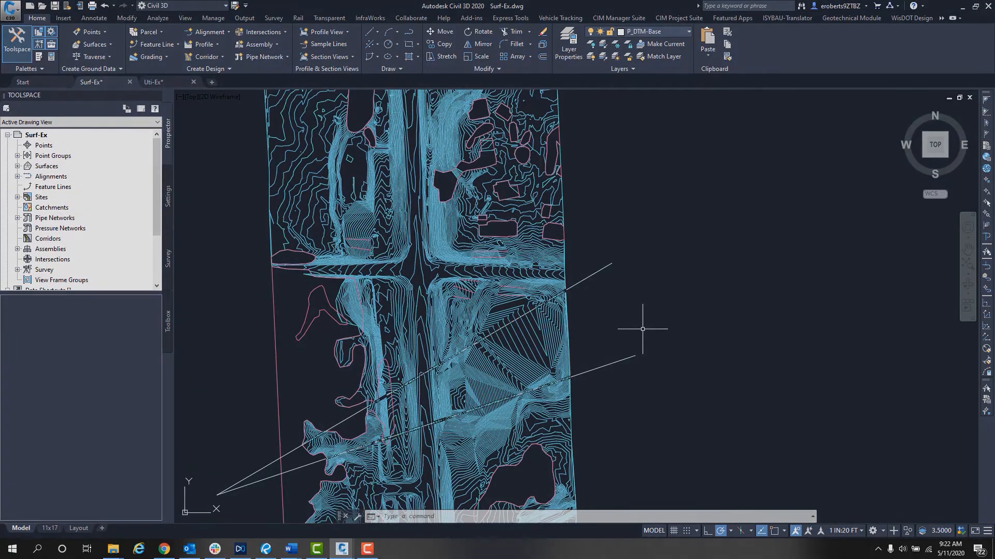